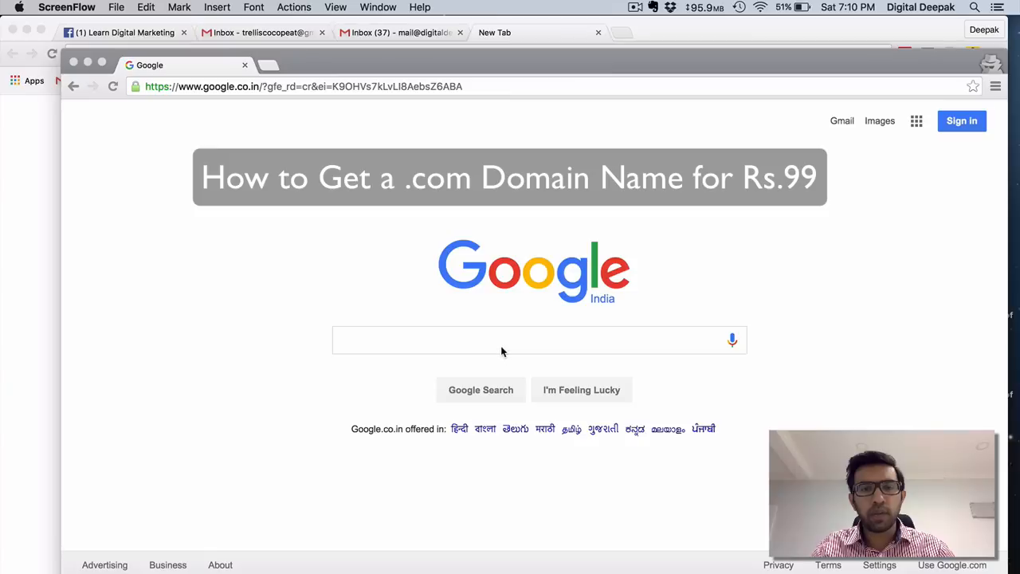
Step: Search Google for 'register a .com godaddy'
click(539, 341)
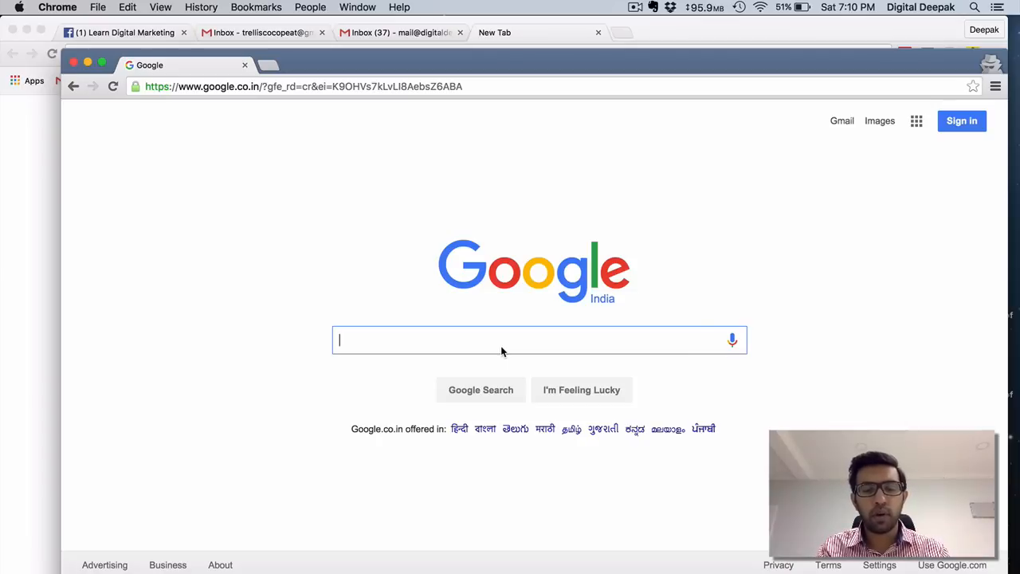
text(register a .com)
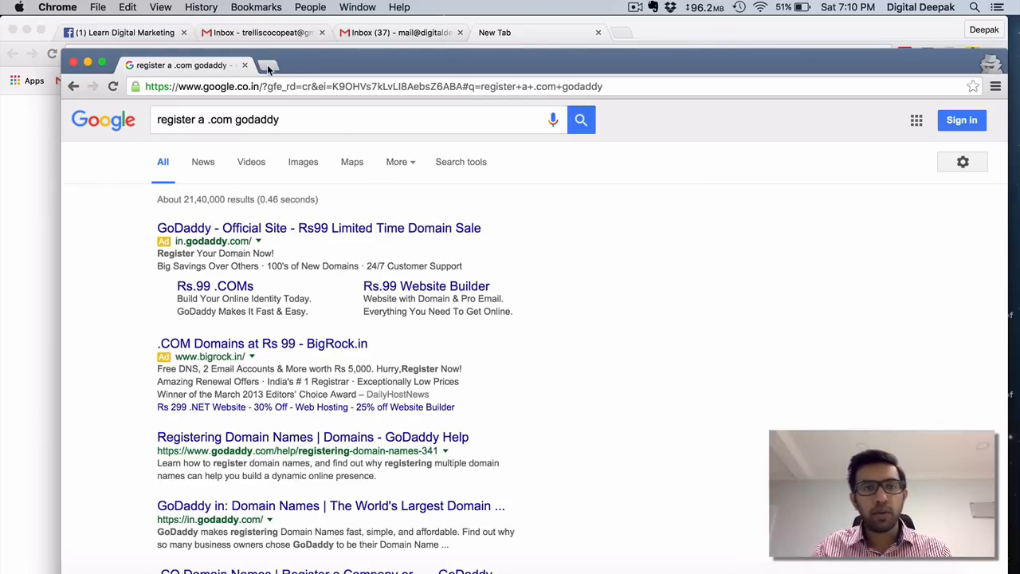
Step: Finish the query with 'godaddy.com' and open the GoDaddy Official Site Rs99 domain result
text(godaddy.com)
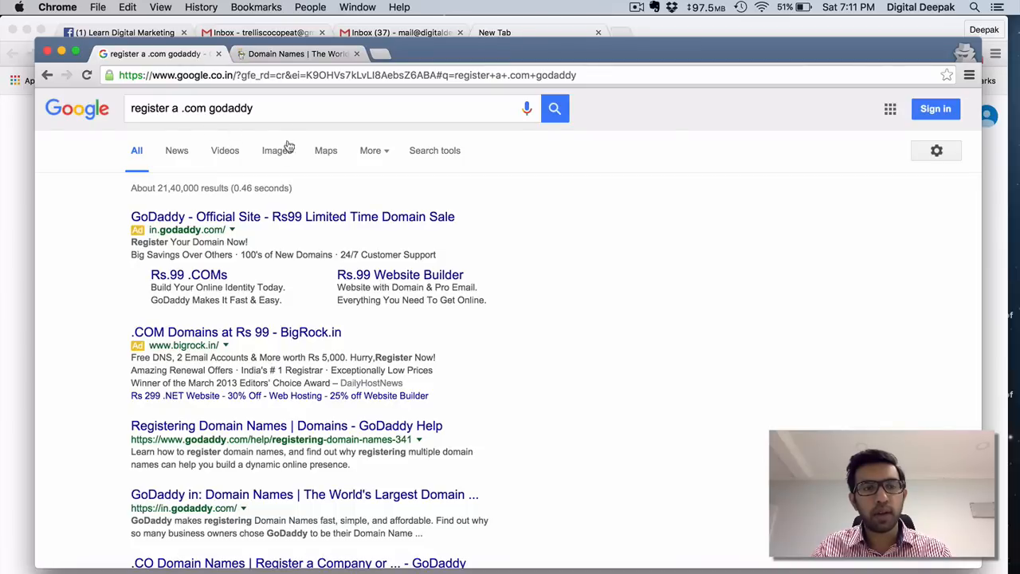
mouse_move(293, 217)
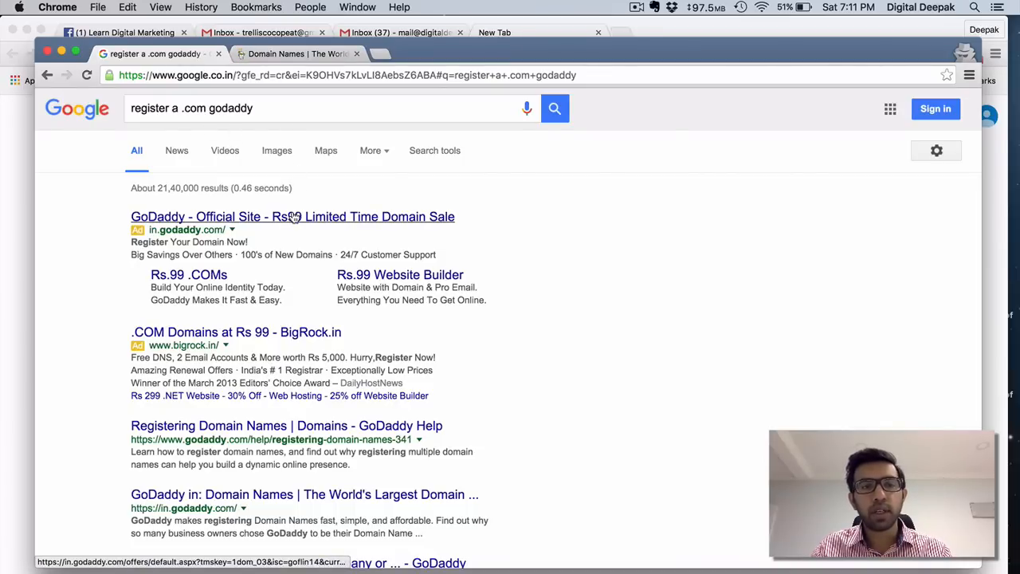
mouse_move(370, 229)
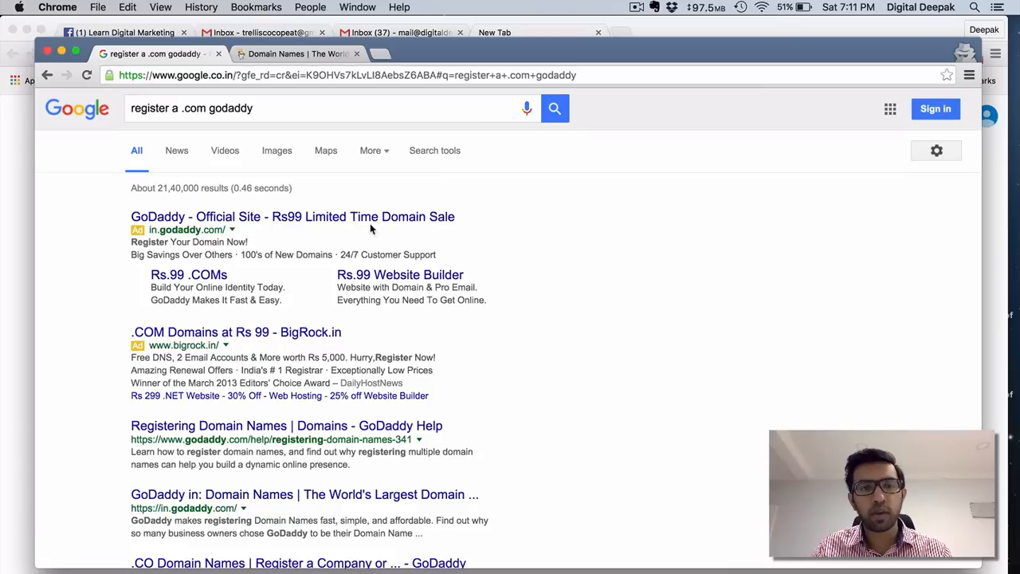
click(293, 217)
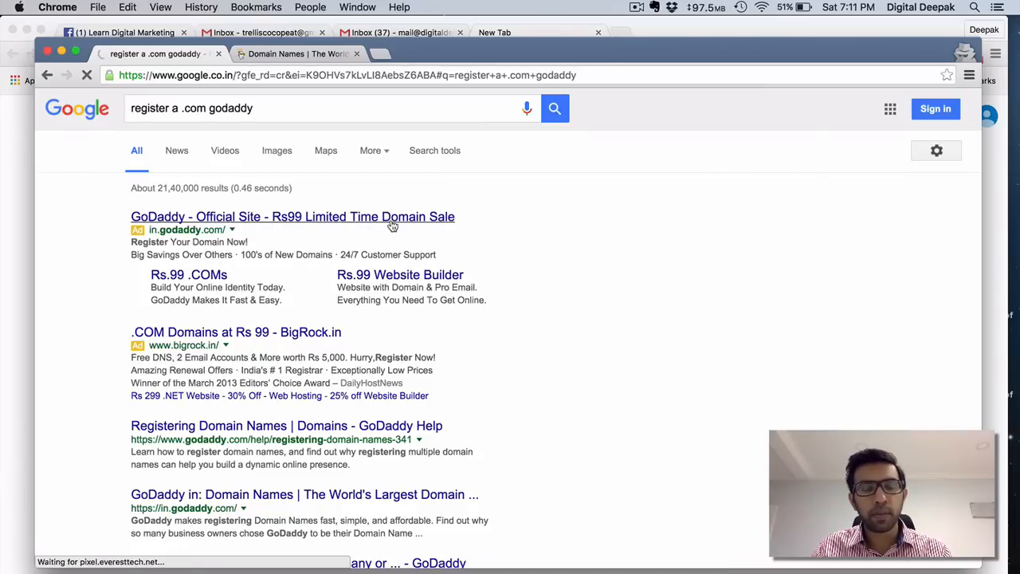
click(293, 217)
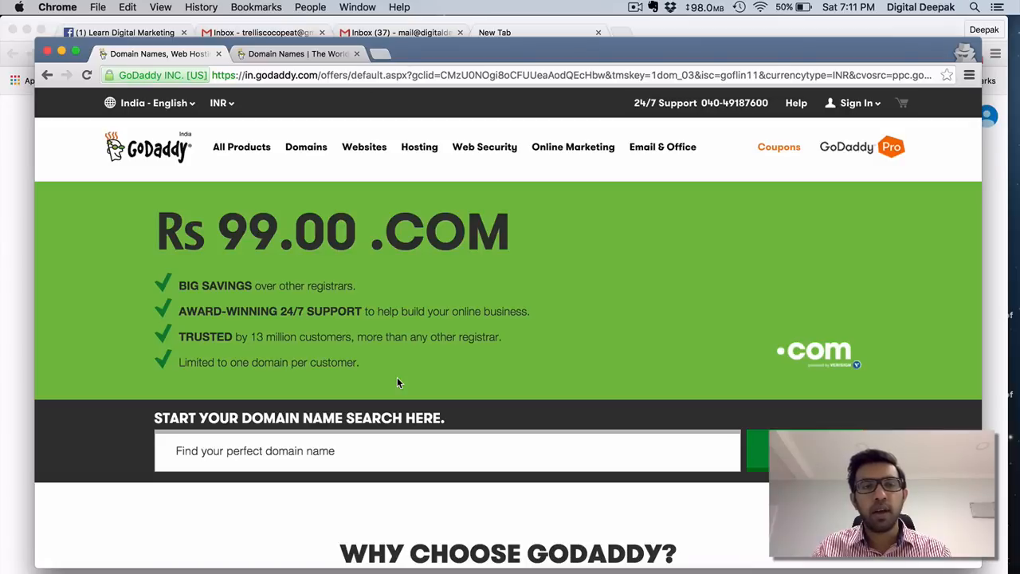
Step: Search GoDaddy for deepaktest.com to check its availability
scroll(down, 3)
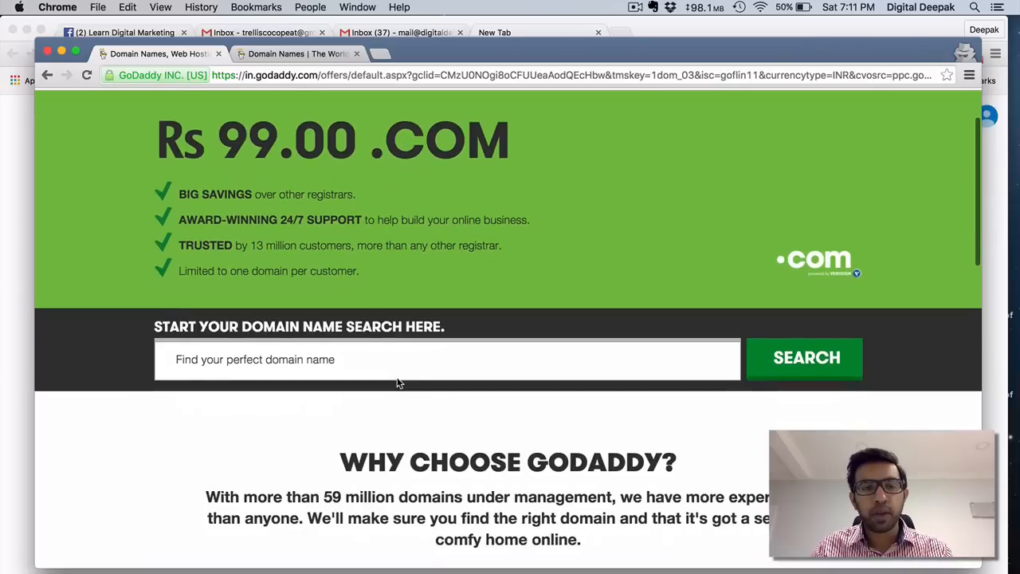
text(d)
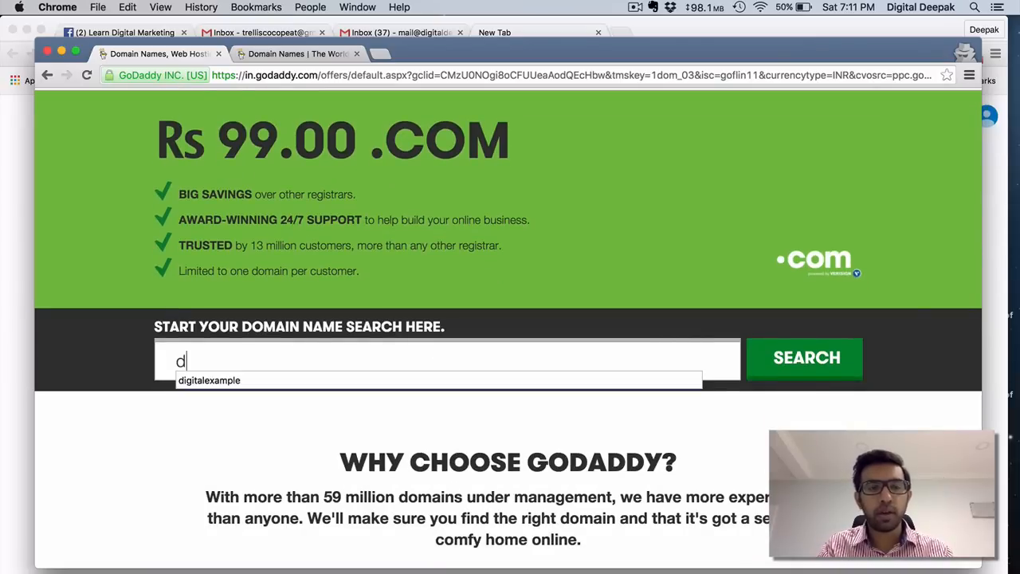
text(eepaktest.o)
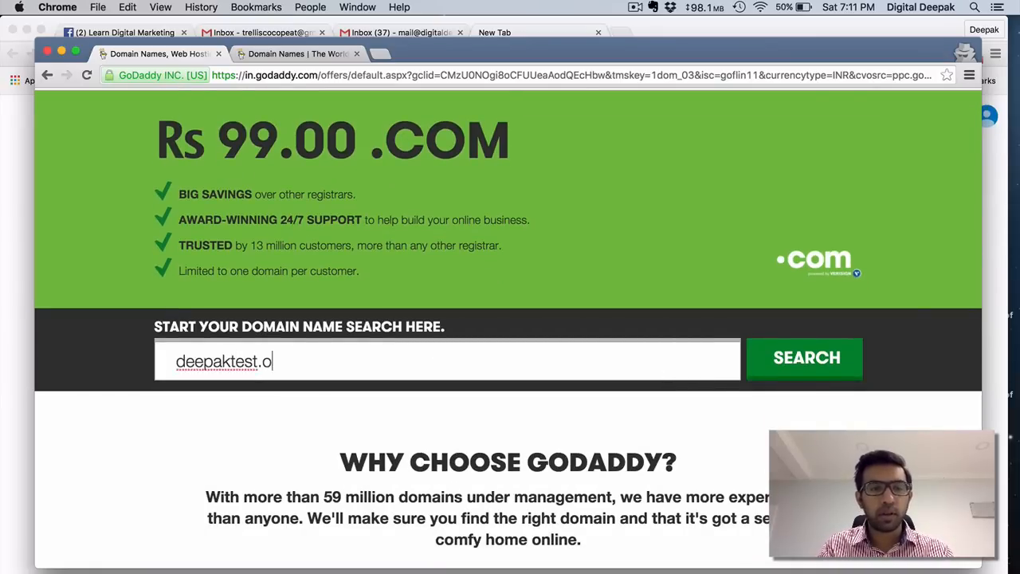
text(m)
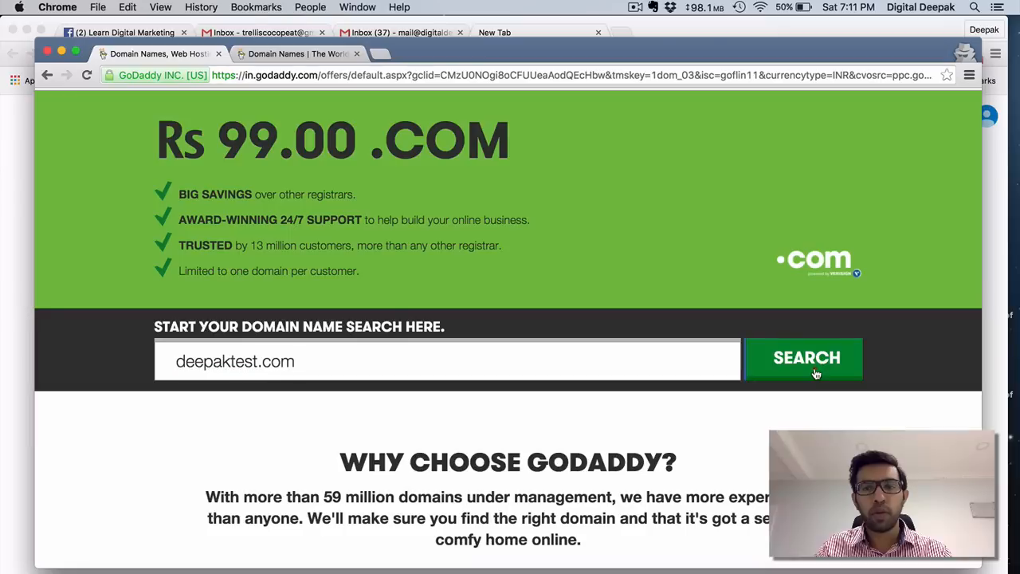
click(806, 359)
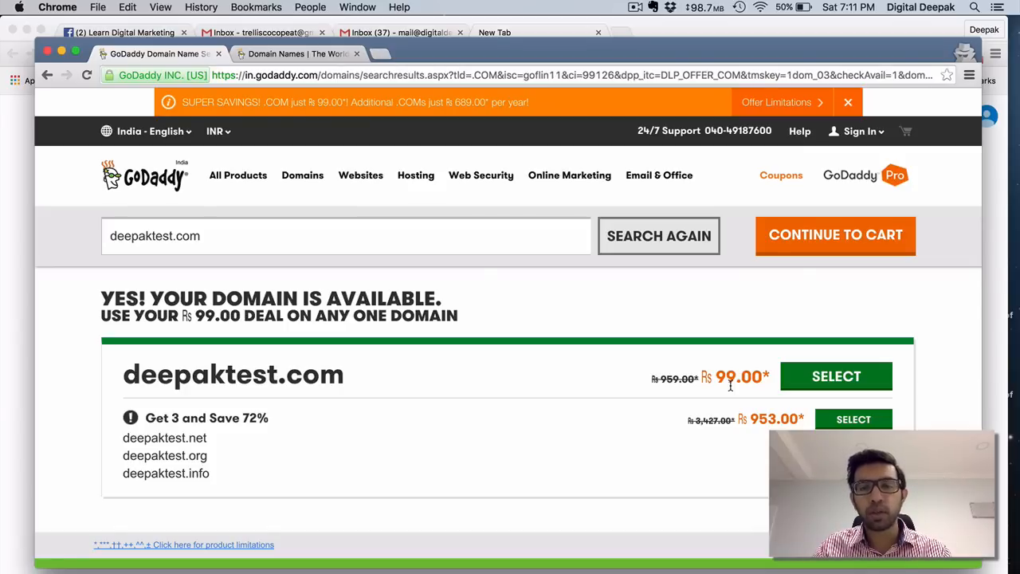
mouse_move(788, 271)
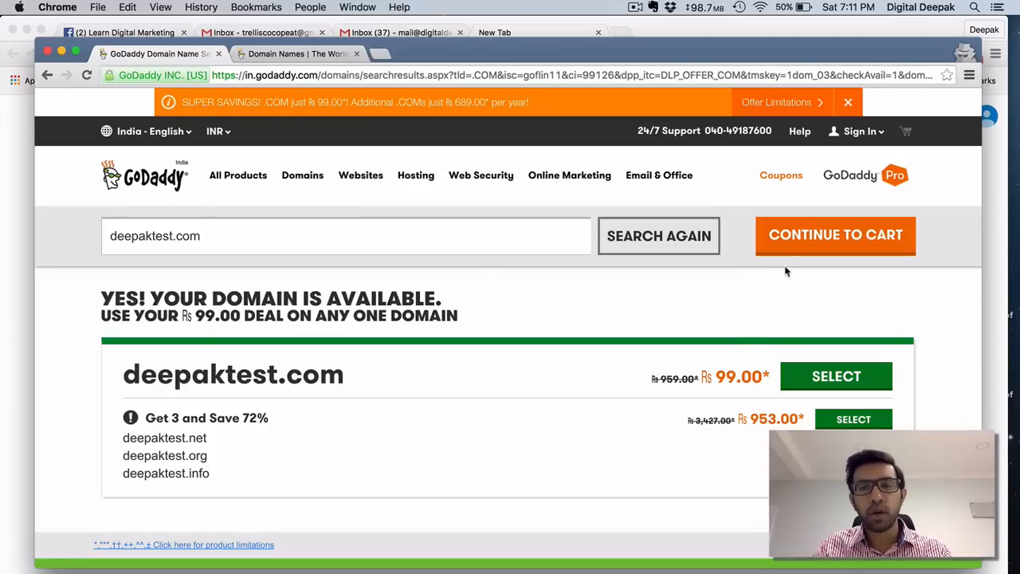
mouse_move(773, 280)
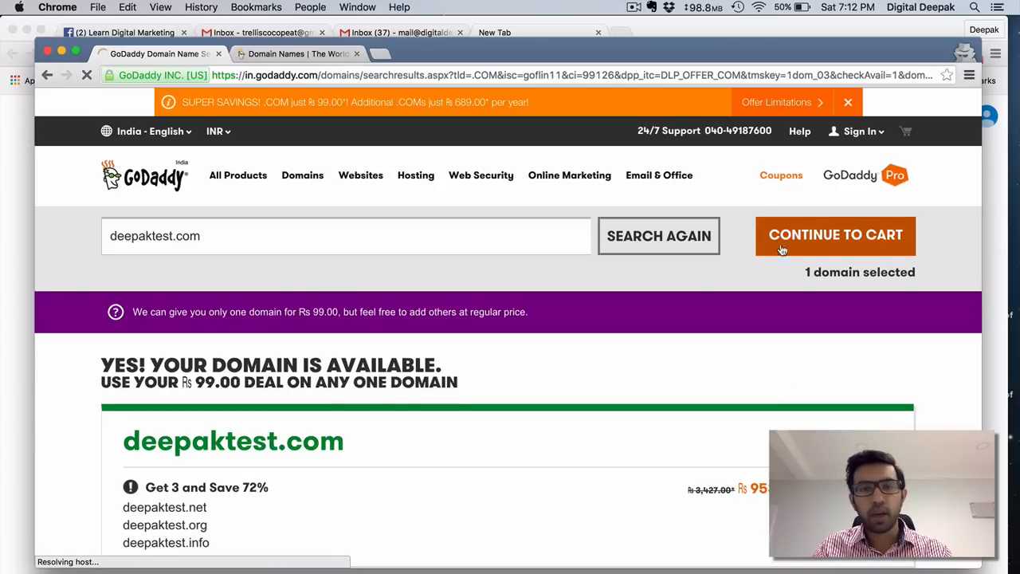
Step: In the cart, set the deepaktest.com term to 1 Year, making the total Rs 111
click(835, 235)
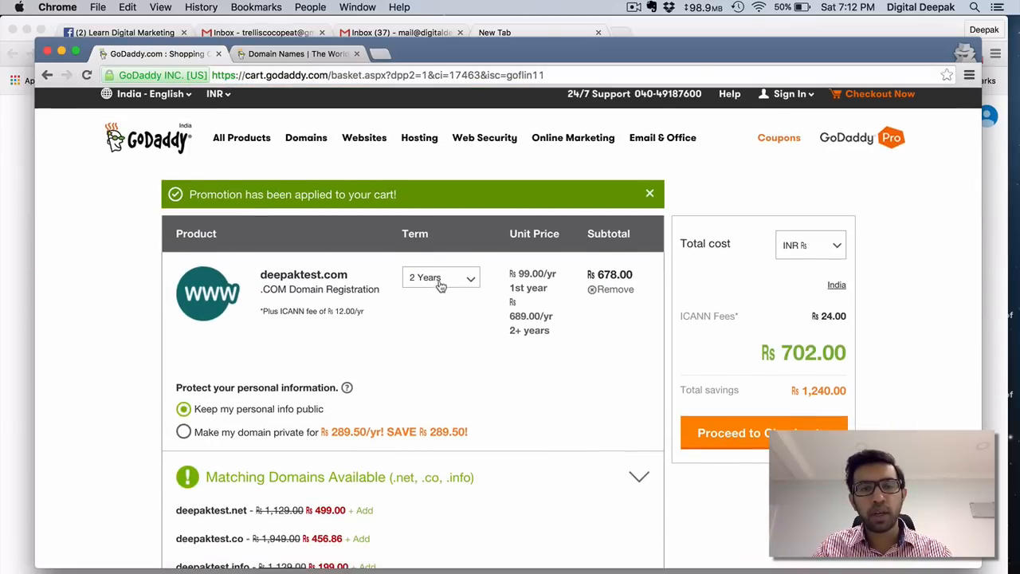
click(440, 277)
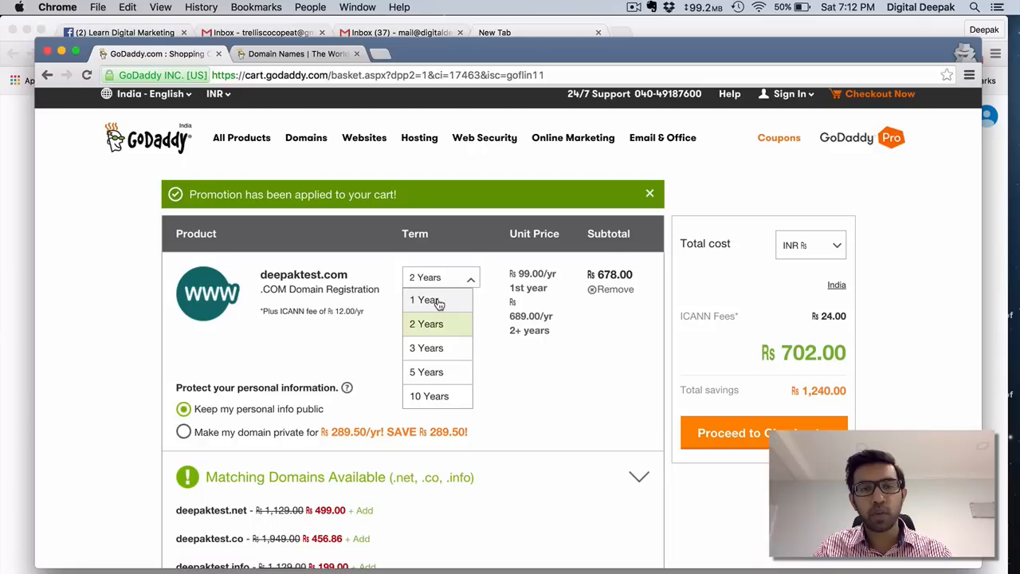
click(425, 299)
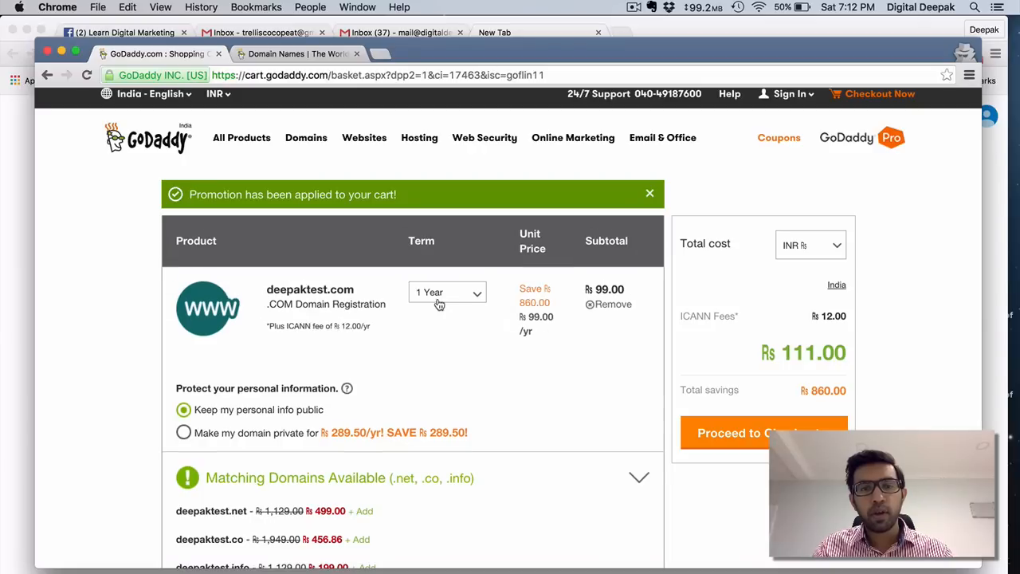
mouse_move(635, 414)
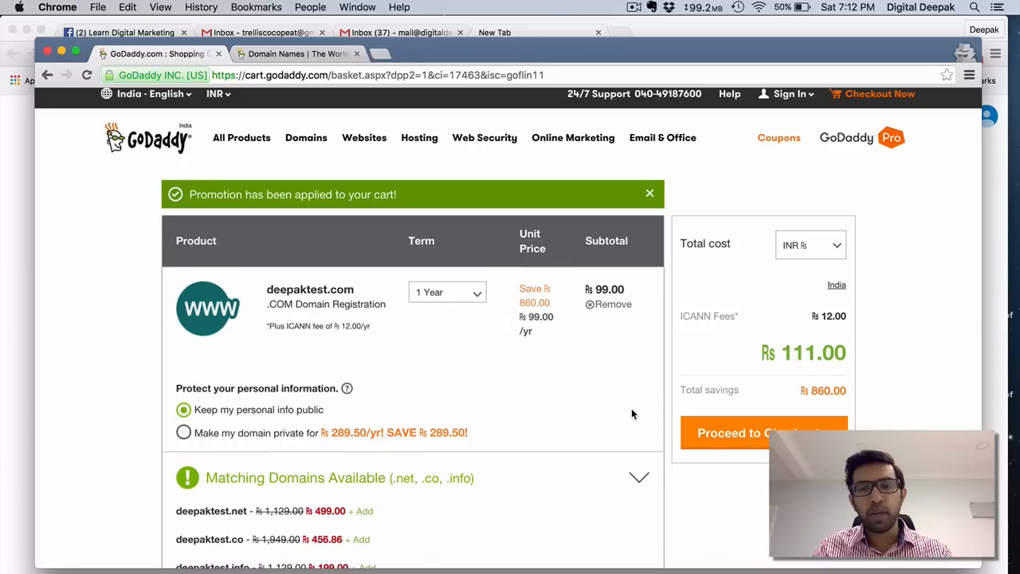
mouse_move(698, 328)
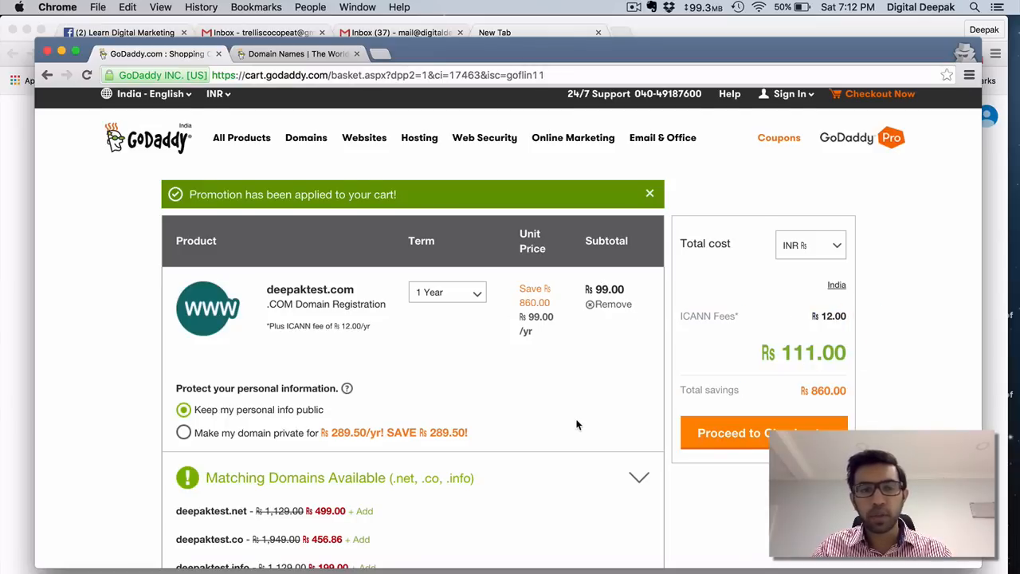
scroll(down, 3)
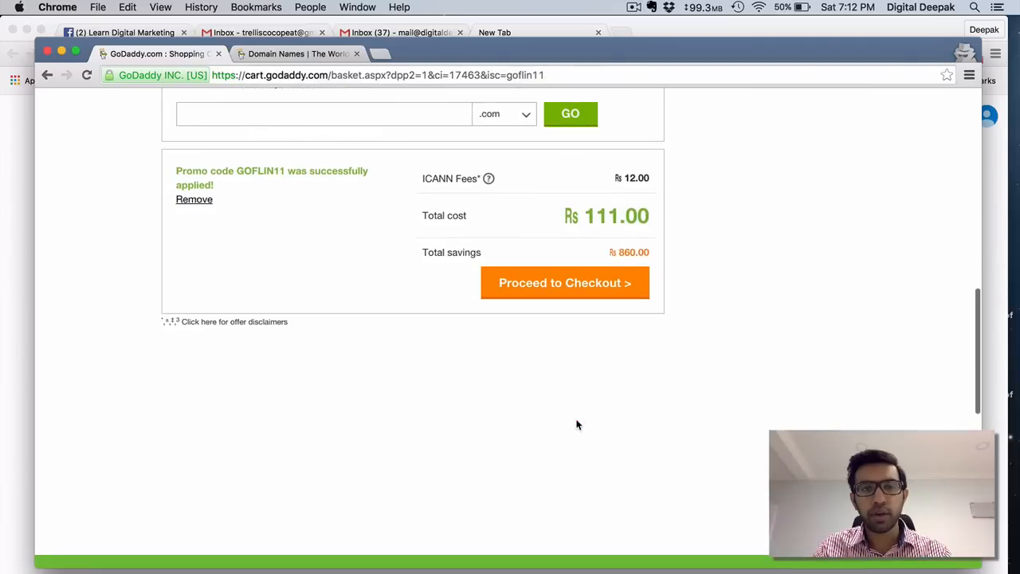
Step: Proceed to checkout and continue as a new customer
click(564, 283)
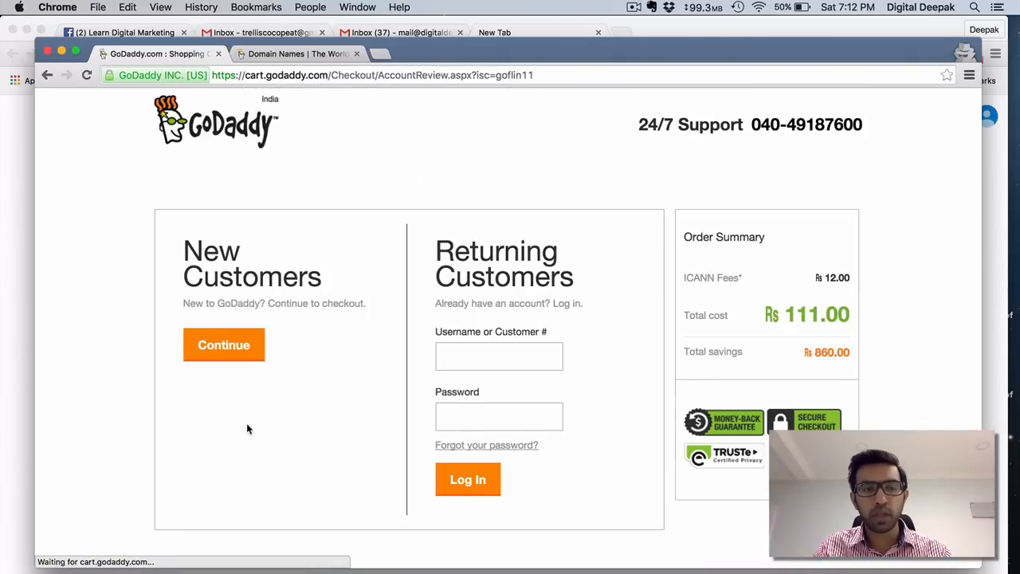
click(223, 344)
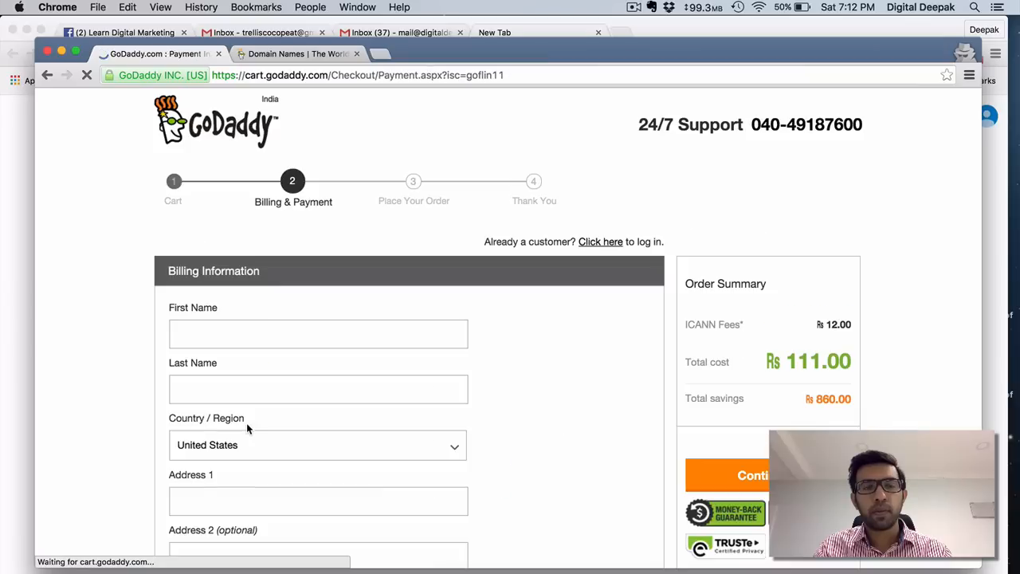
scroll(down, 3)
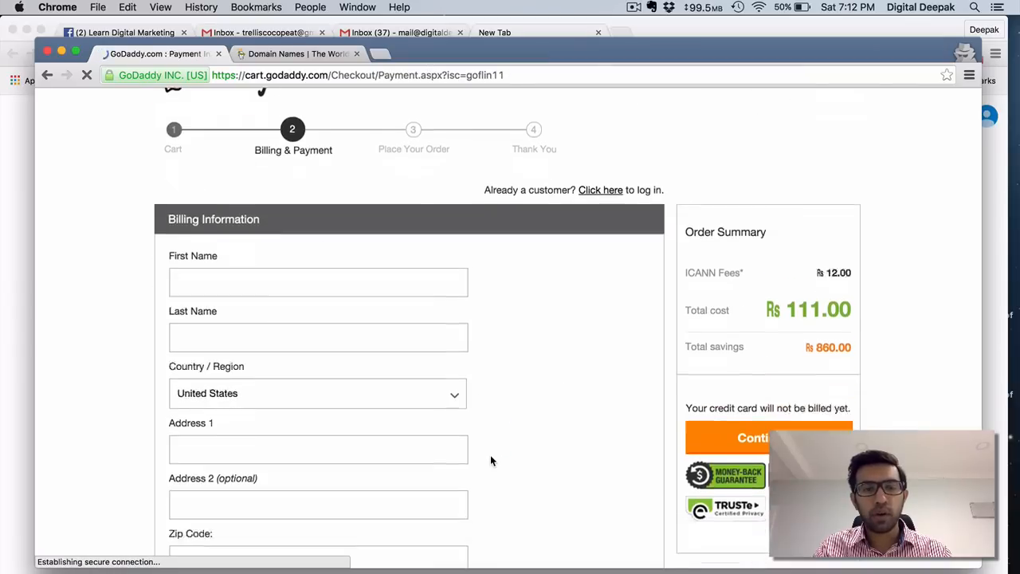
scroll(down, 3)
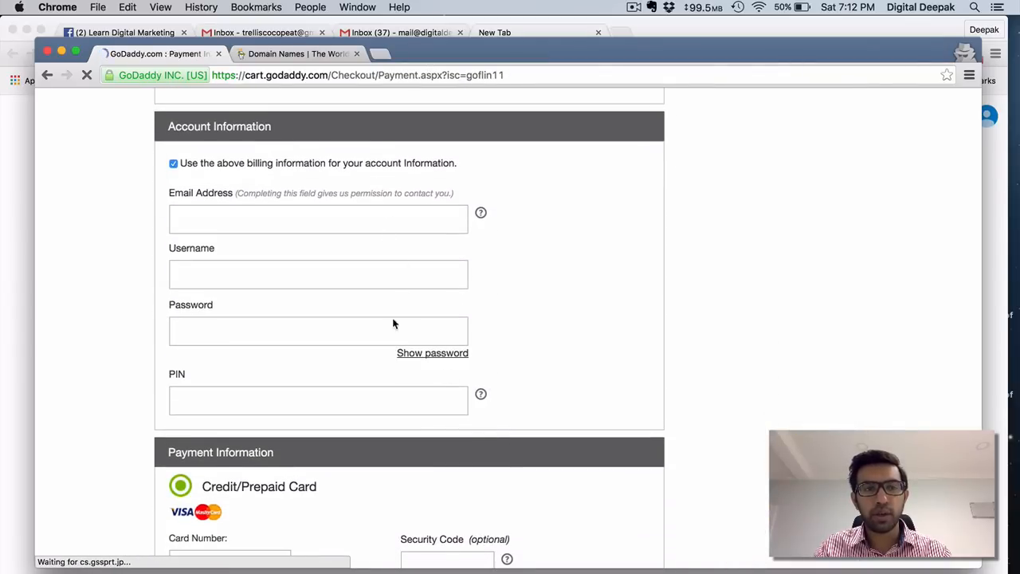
mouse_move(391, 262)
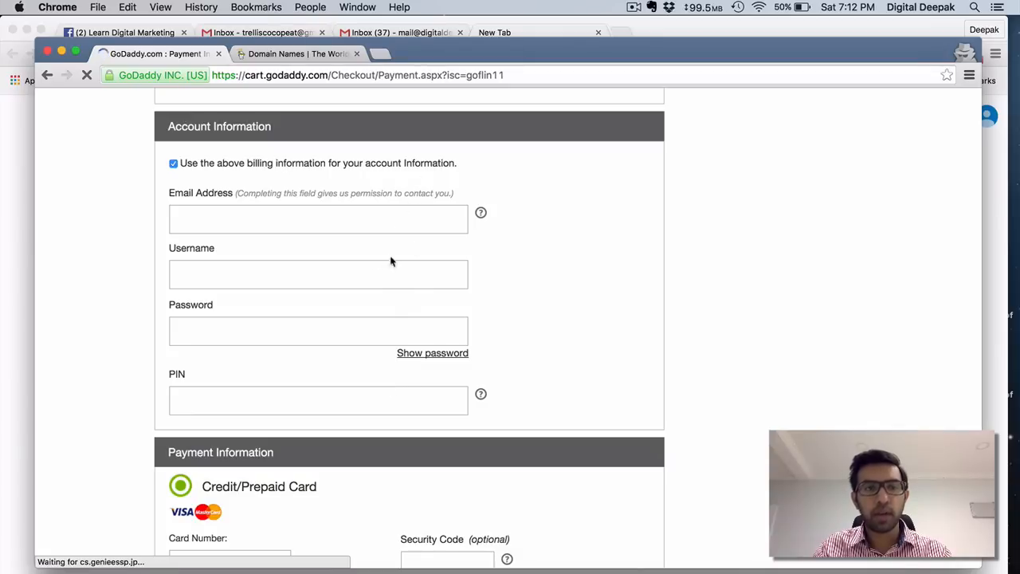
Step: Choose Net Banking as the payment method under Payment Information
scroll(down, 3)
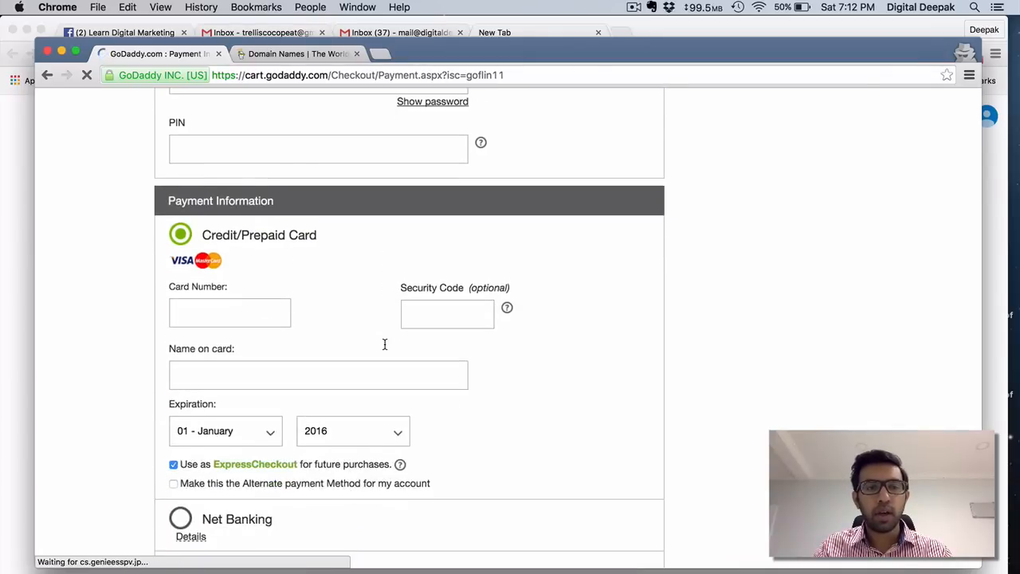
scroll(down, 3)
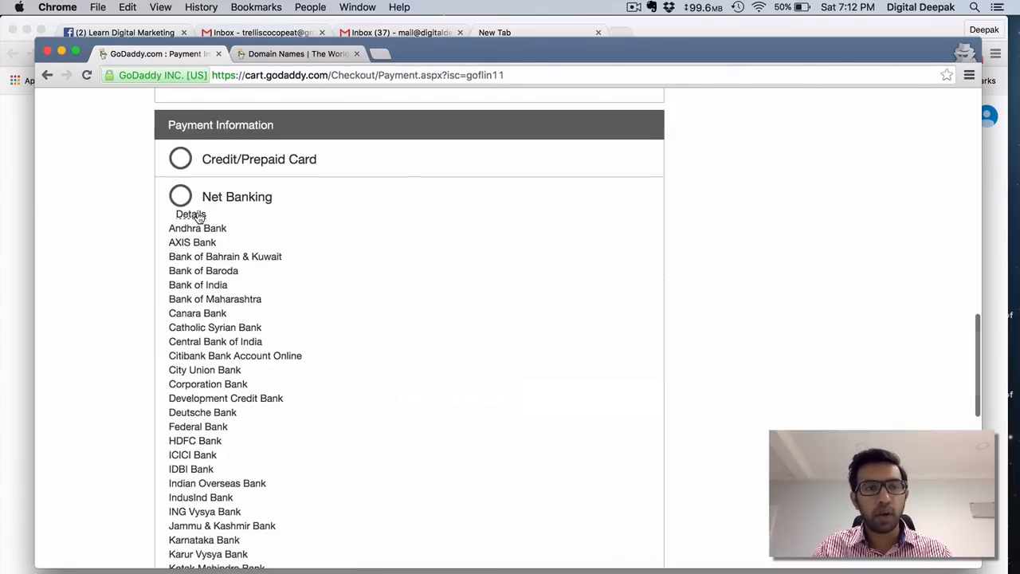
click(180, 198)
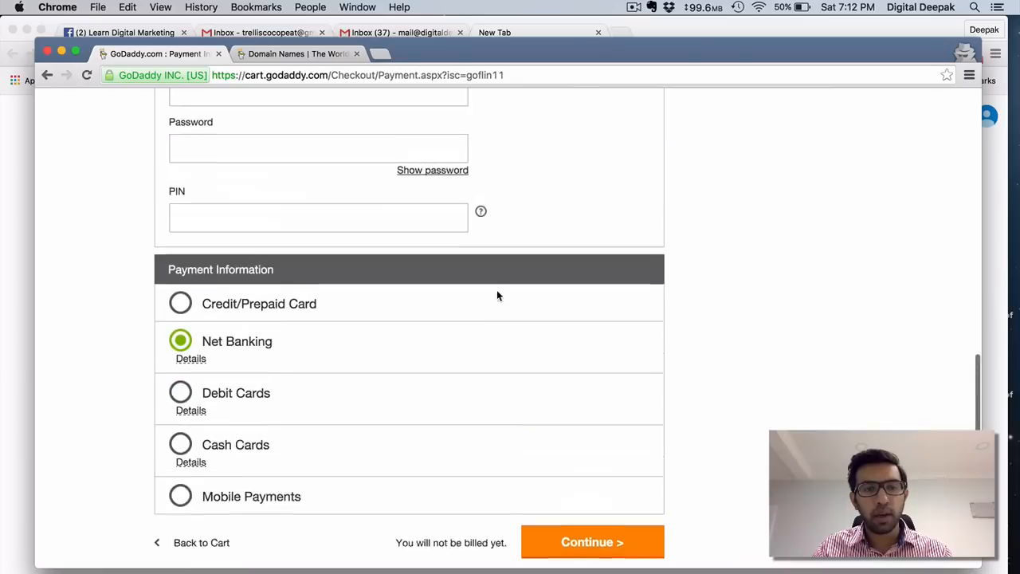